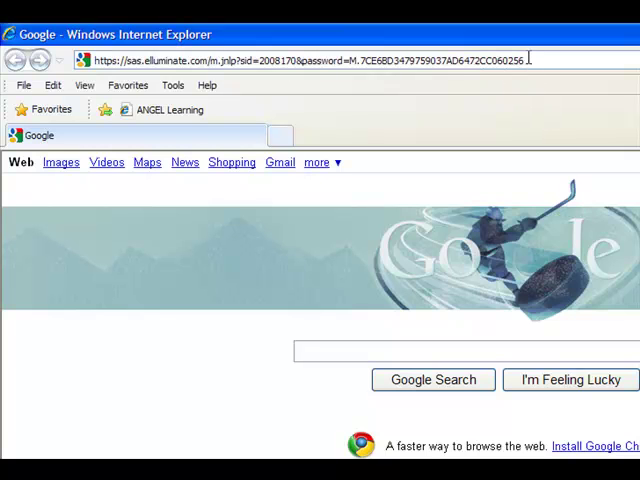
pyautogui.moveTo(543, 87)
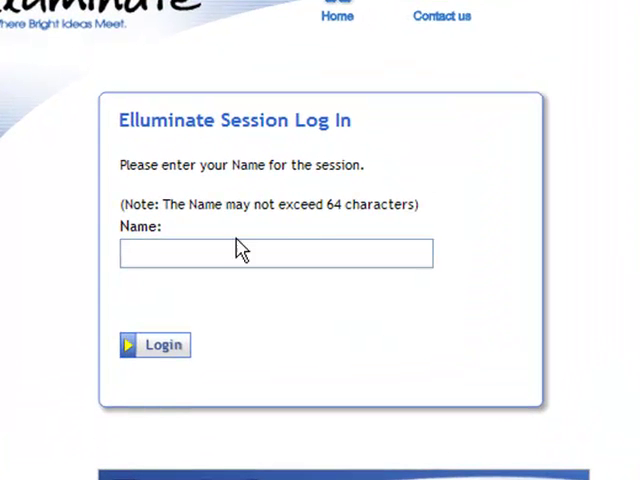
# Enter the participant name Daffy Duck and log in to the session
pyautogui.click(275, 253)
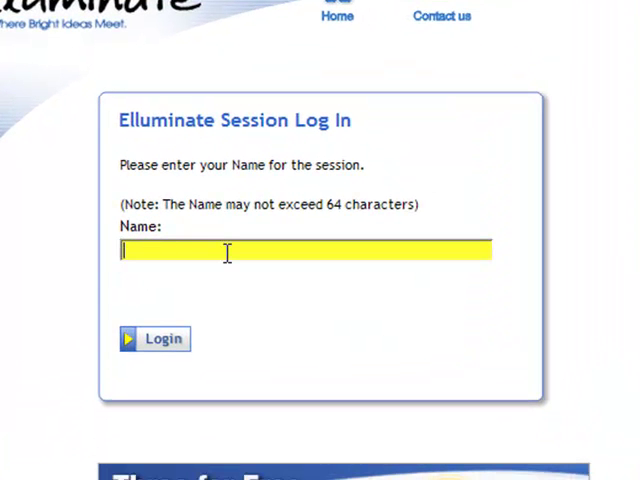
pyautogui.write('Daffy Duck')
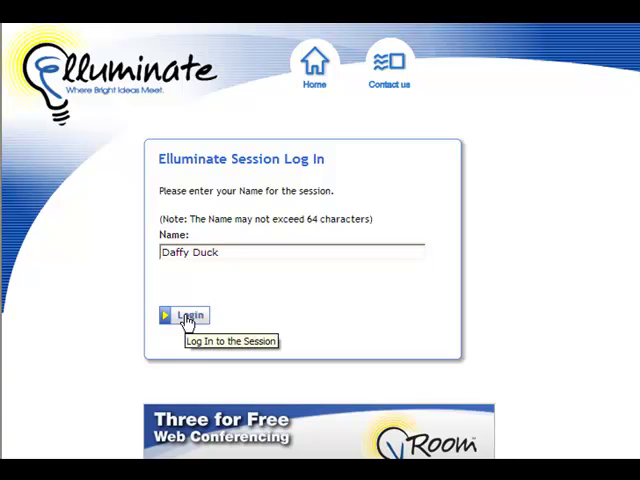
pyautogui.click(186, 316)
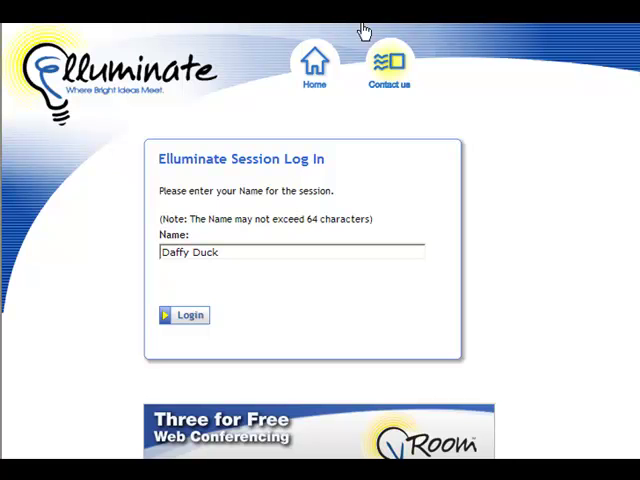
pyautogui.moveTo(432, 36)
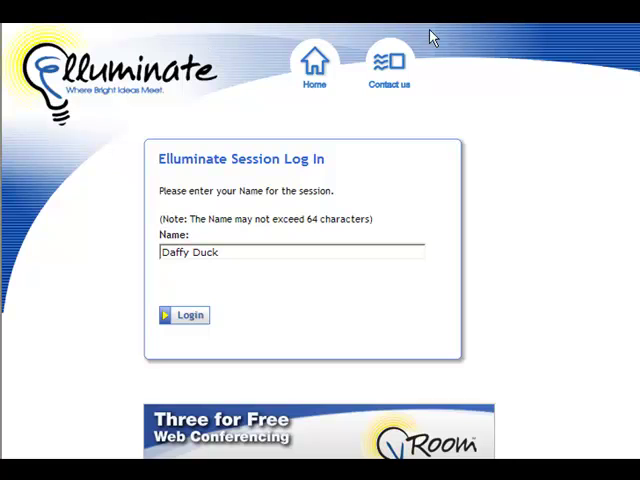
pyautogui.moveTo(535, 37)
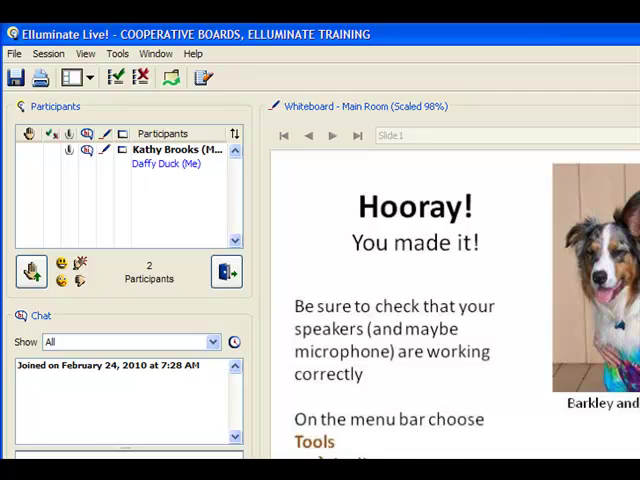
pyautogui.moveTo(480, 53)
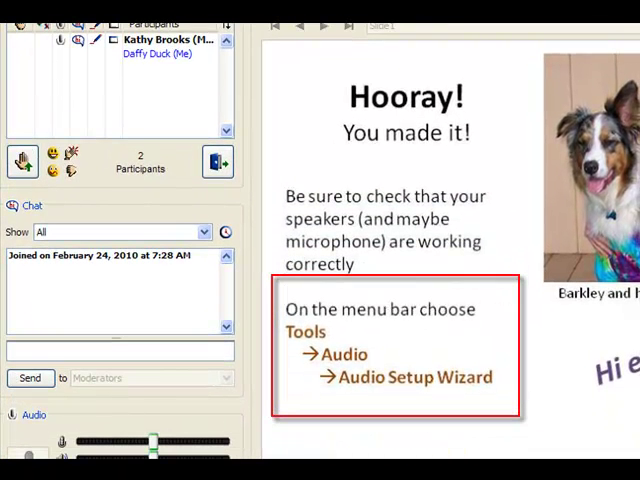
pyautogui.moveTo(280, 420)
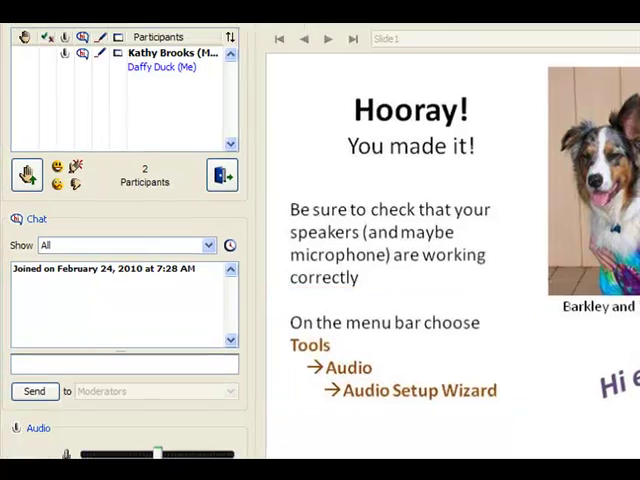
# Launch the Audio Setup Wizard from the Tools > Audio menu
pyautogui.click(208, 65)
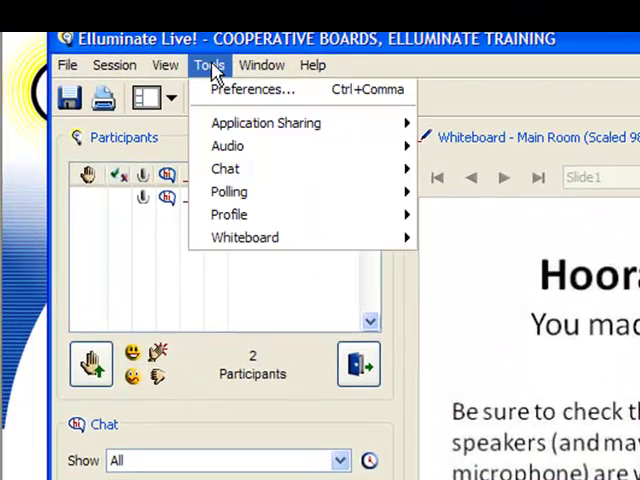
pyautogui.moveTo(227, 146)
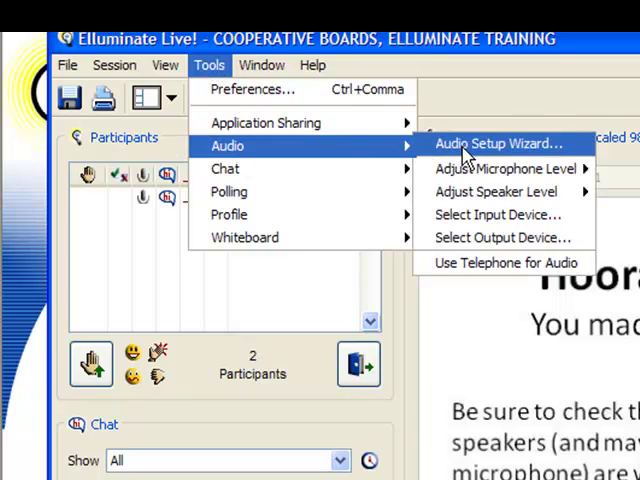
pyautogui.click(501, 143)
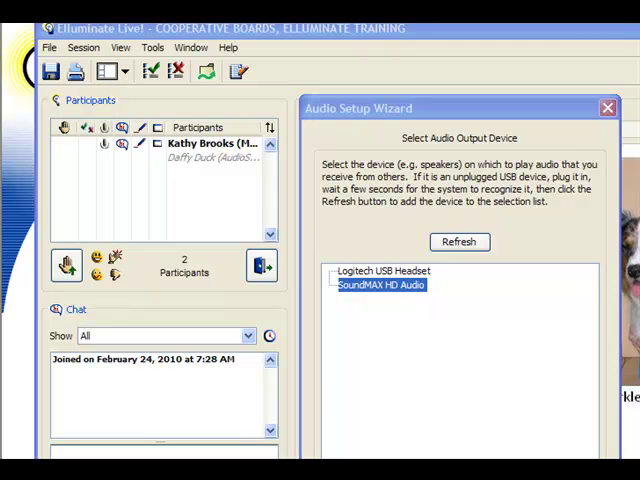
# Accept SoundMAX HD Audio output, then play, stop and approve the speaker test message
pyautogui.click(384, 271)
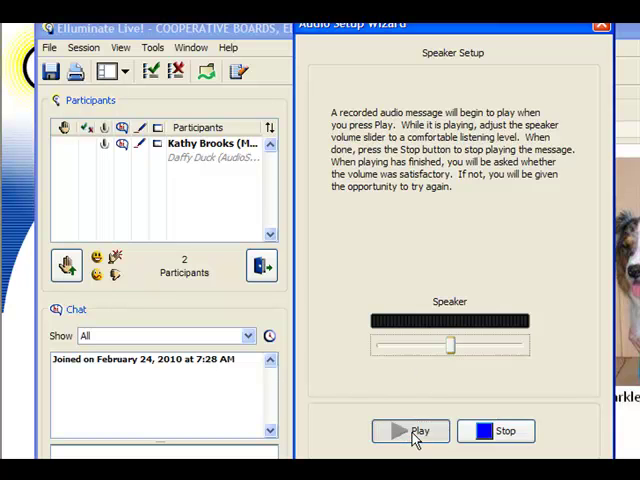
pyautogui.click(411, 430)
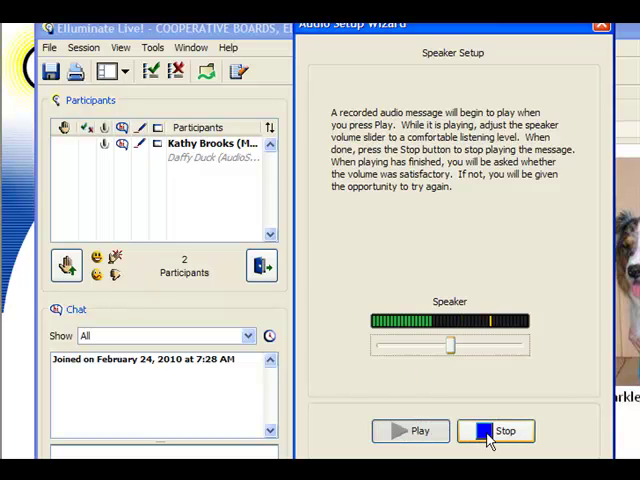
pyautogui.click(505, 430)
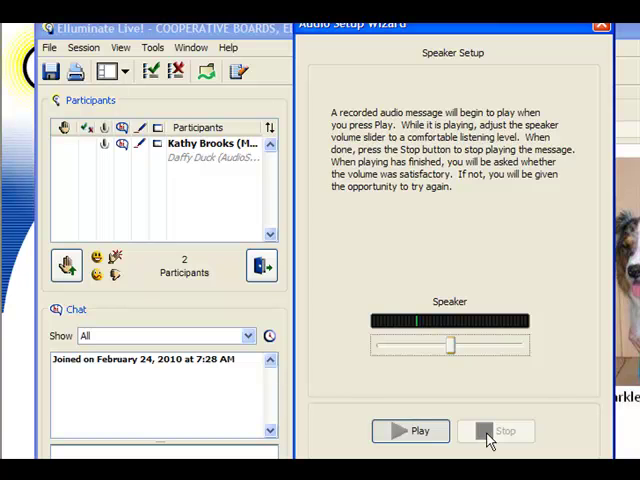
pyautogui.click(411, 430)
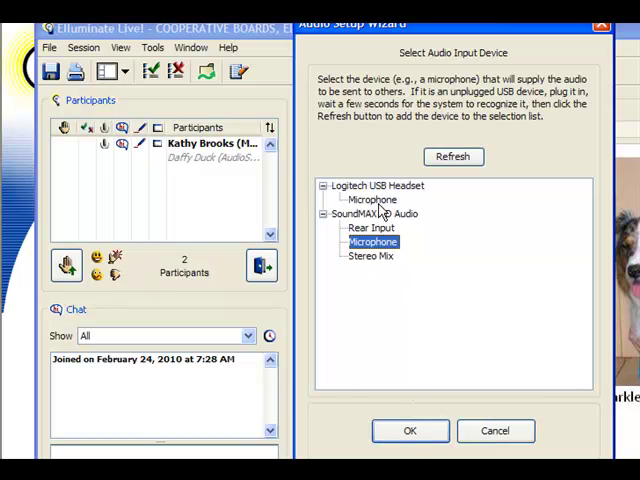
pyautogui.moveTo(382, 210)
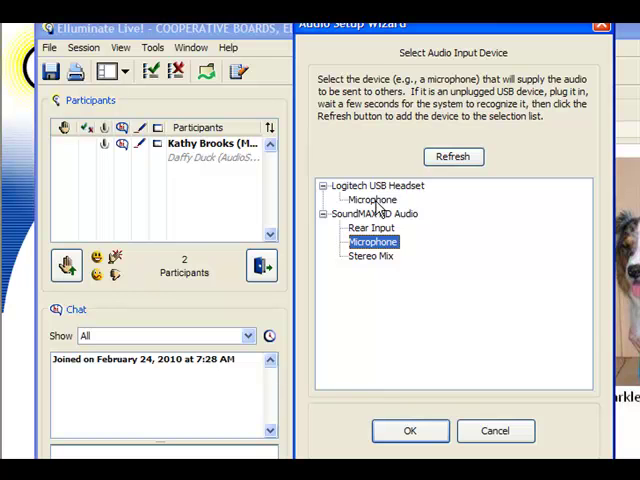
# Accept the SoundMAX Microphone, record and stop a test, end playback, and close Setup Complete
pyautogui.click(409, 430)
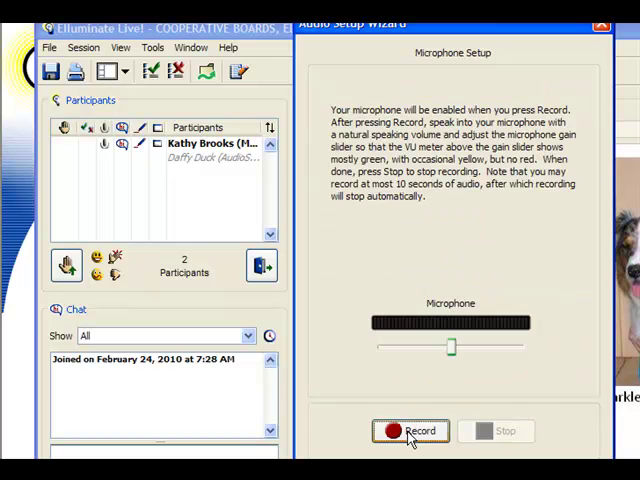
pyautogui.click(410, 431)
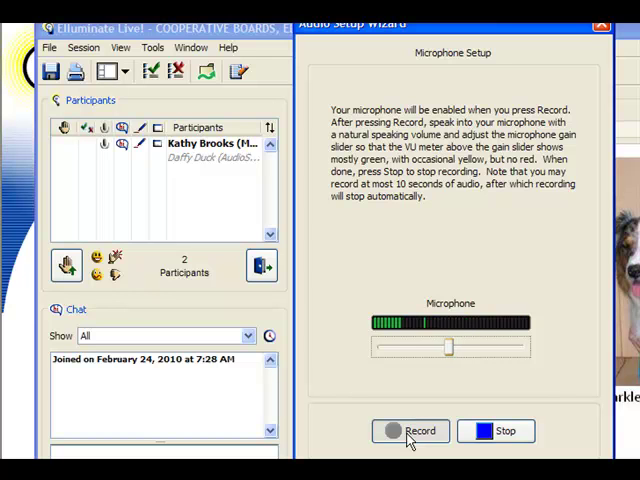
pyautogui.click(505, 431)
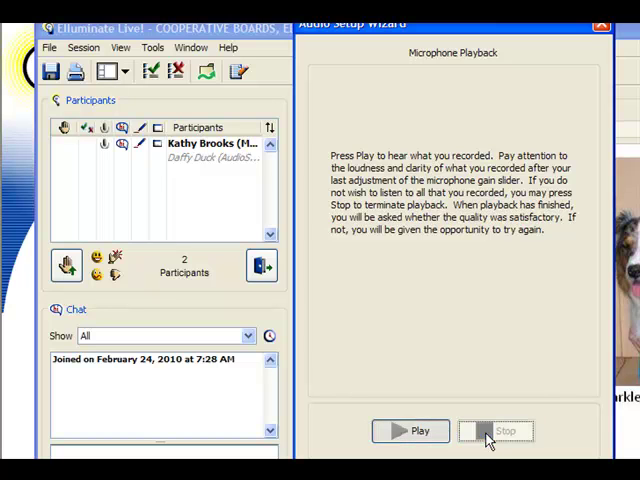
pyautogui.click(506, 431)
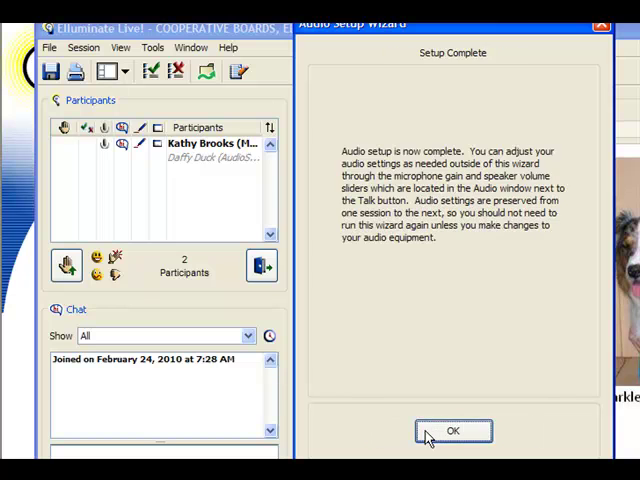
pyautogui.click(452, 430)
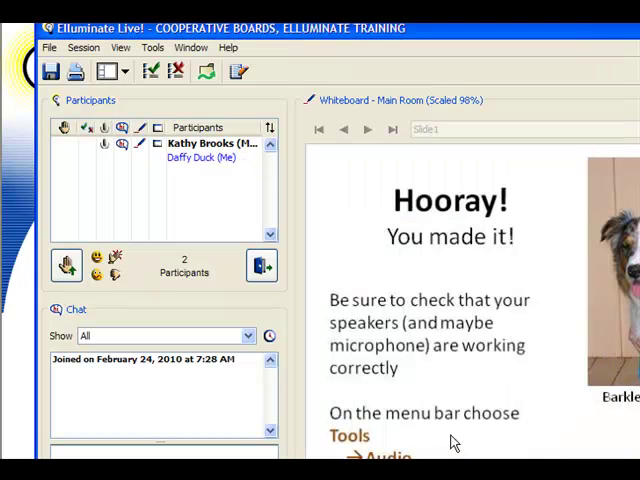
pyautogui.moveTo(428, 438)
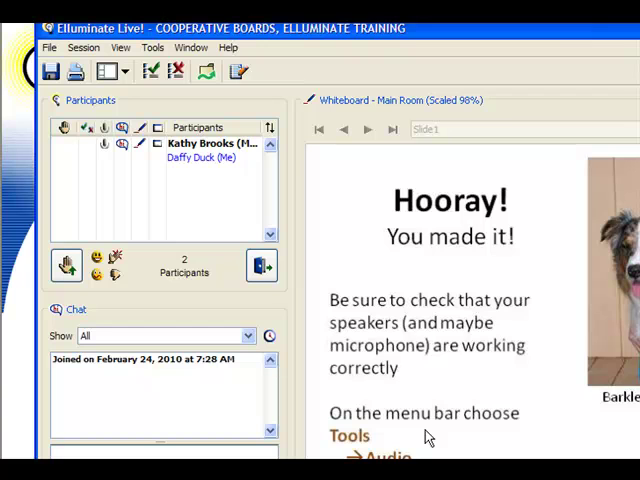